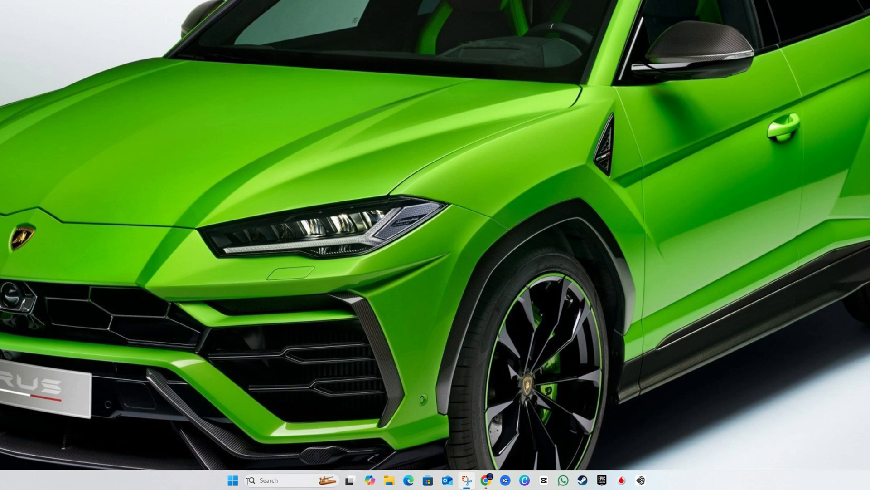
Step: Open Settings from the Start context menu and go to System > Recovery
right_click(224, 480)
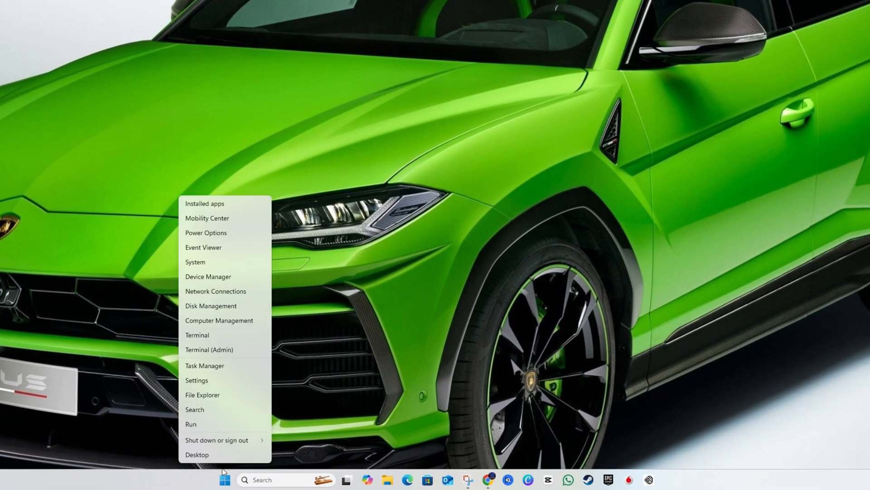
left_click(502, 228)
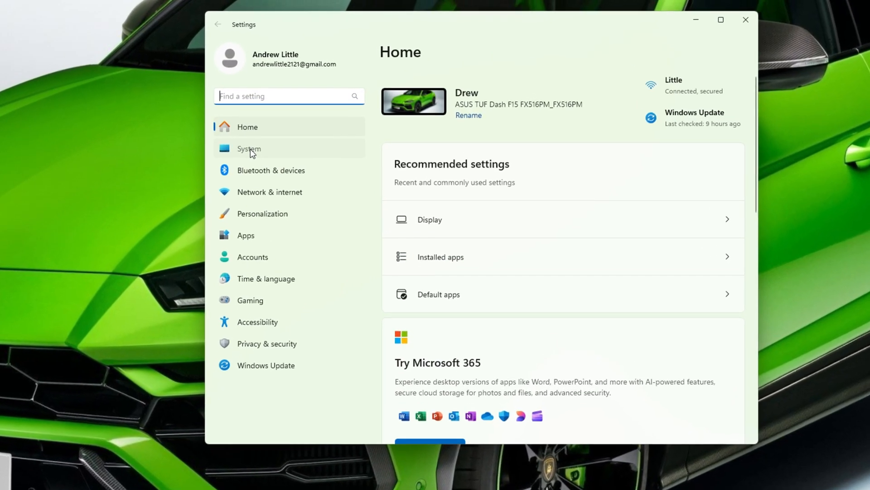
left_click(249, 148)
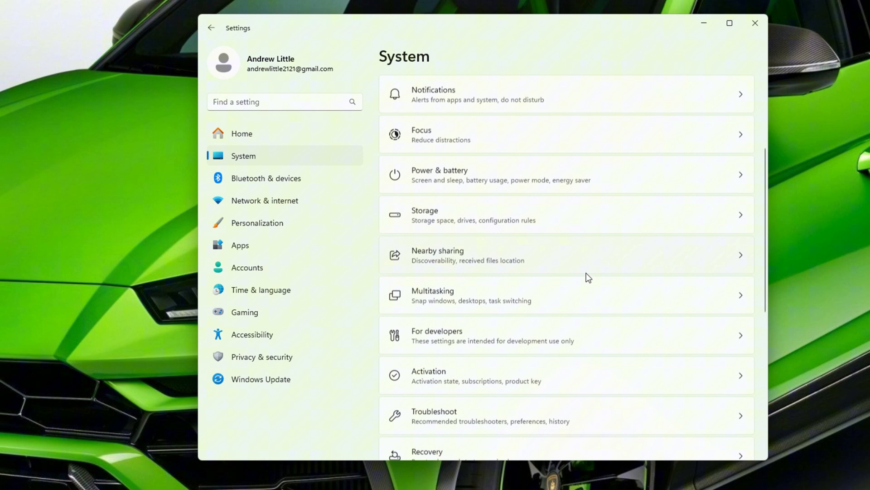
scroll("down", 3)
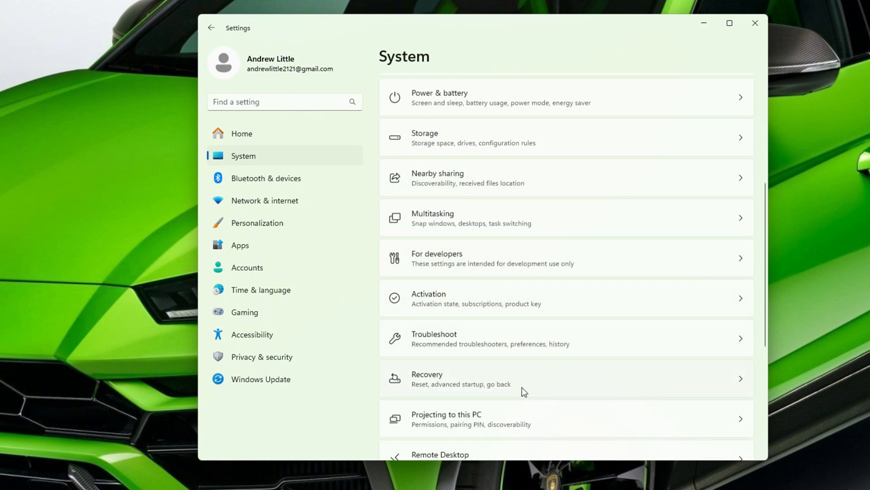
left_click(565, 378)
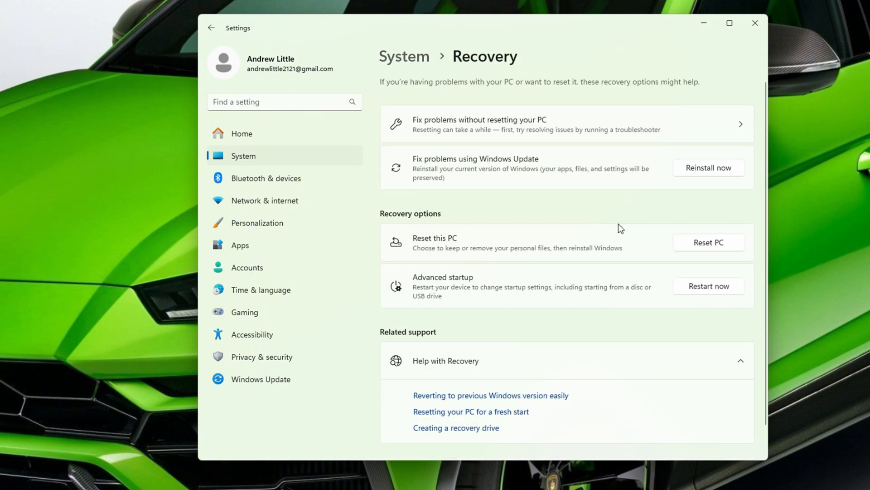
mouse_move(456, 239)
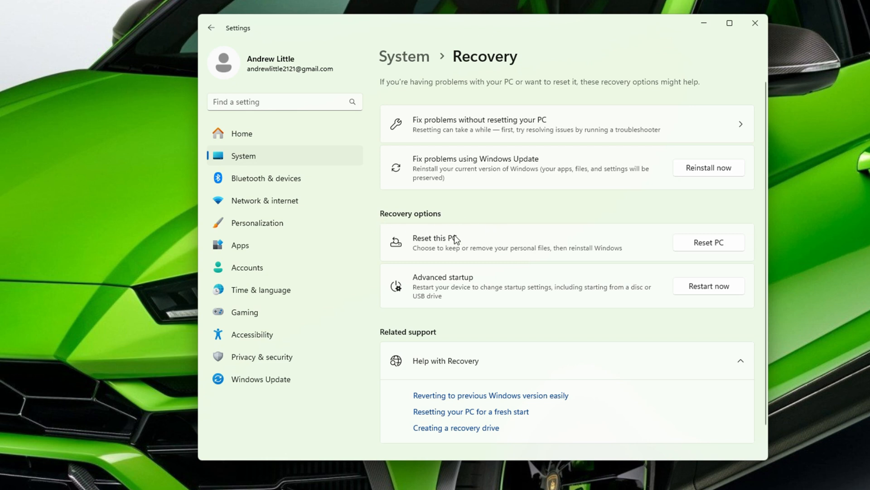
mouse_move(645, 245)
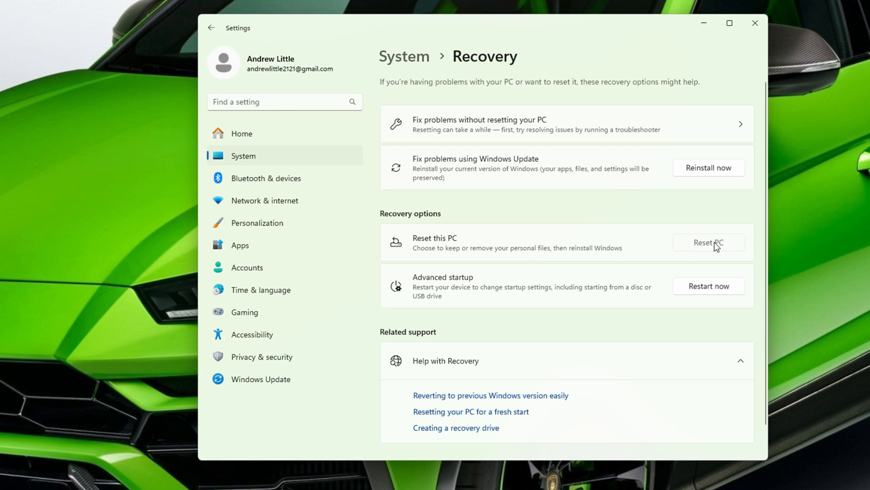
Step: Start Reset this PC to bring up the keep-files or remove-everything choice
left_click(709, 242)
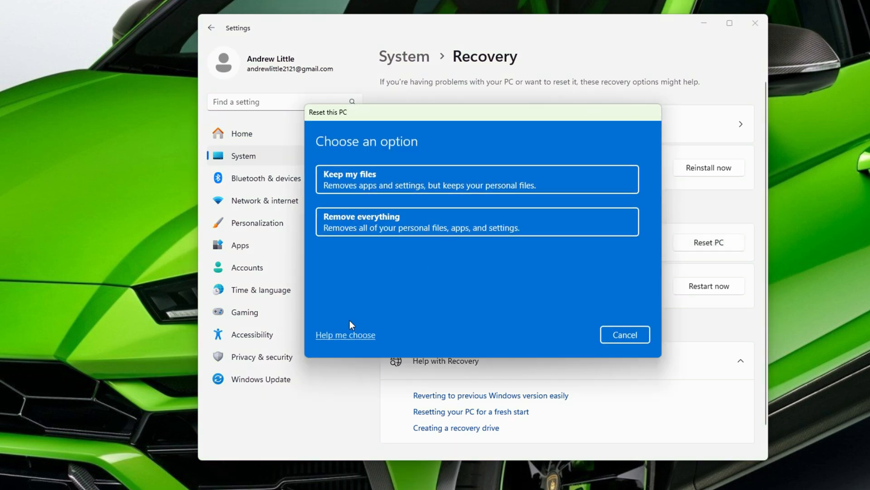
mouse_move(419, 188)
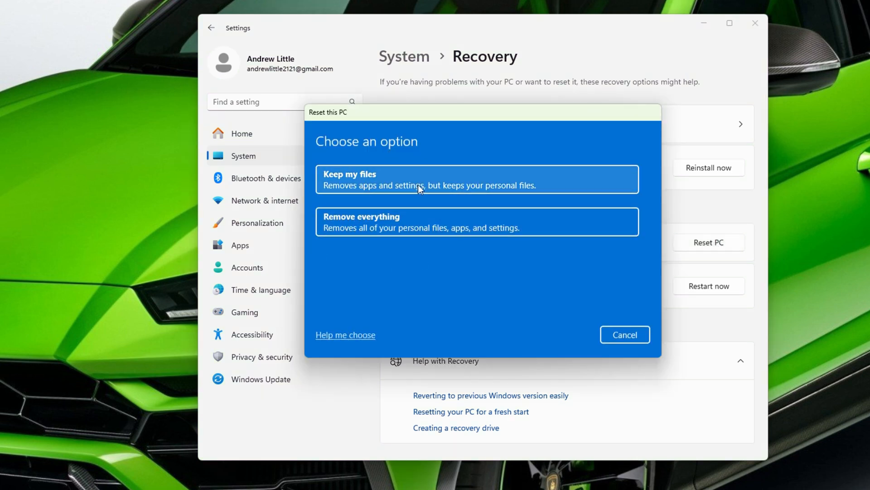
mouse_move(422, 224)
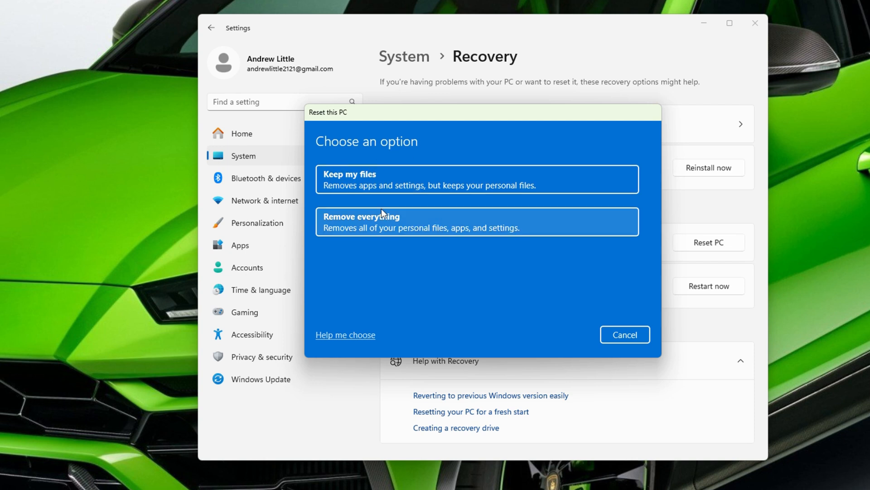
mouse_move(435, 176)
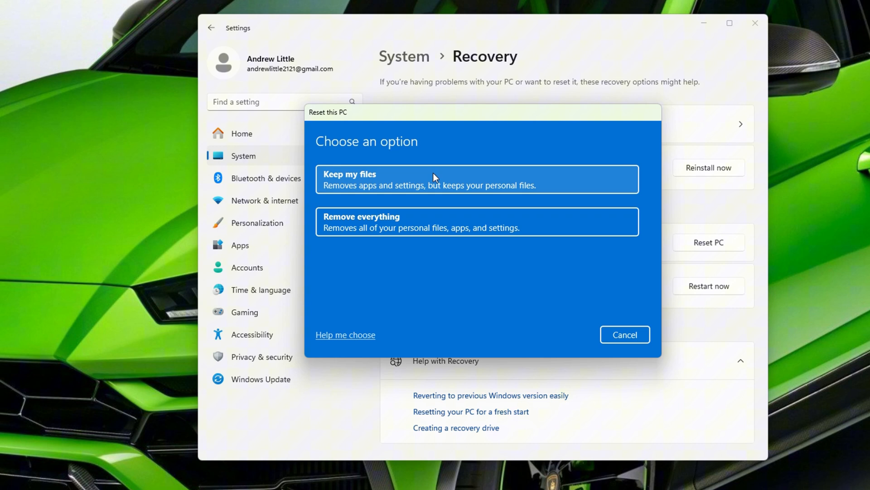
mouse_move(465, 196)
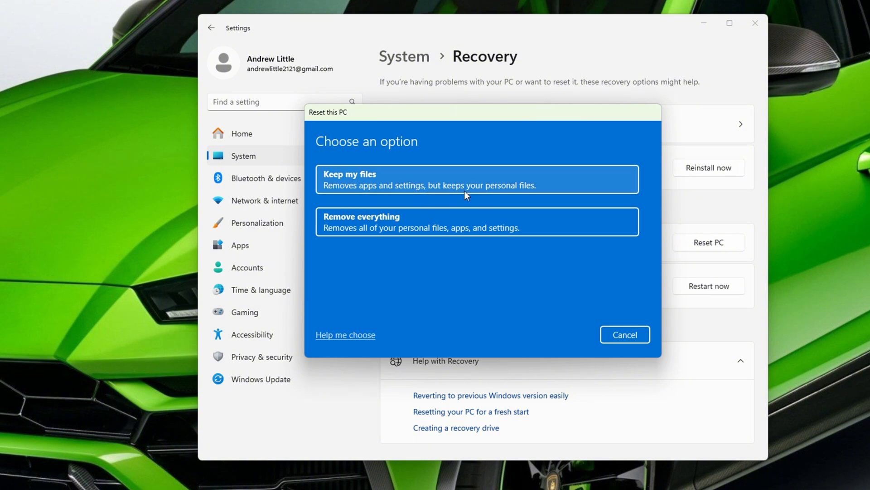
mouse_move(383, 193)
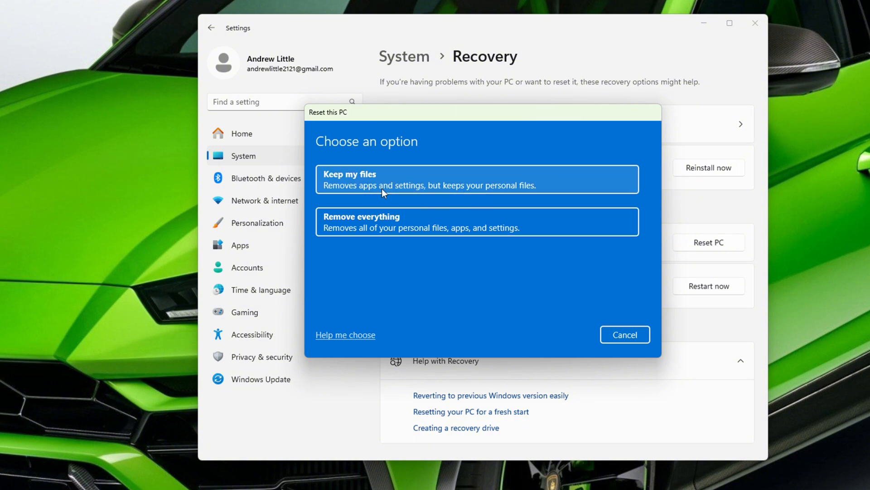
mouse_move(462, 175)
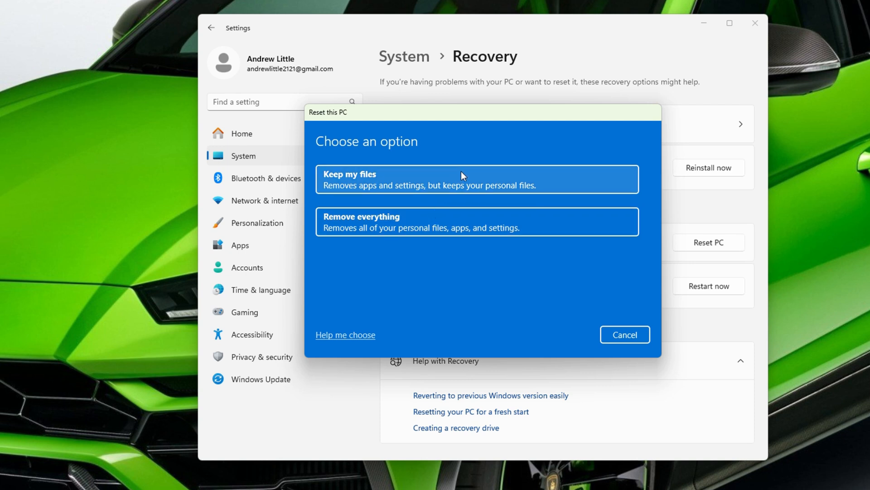
mouse_move(456, 190)
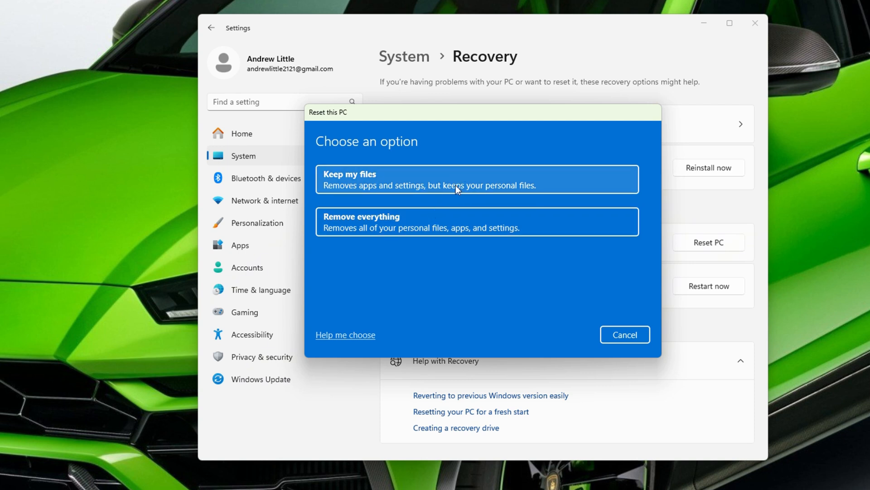
mouse_move(523, 168)
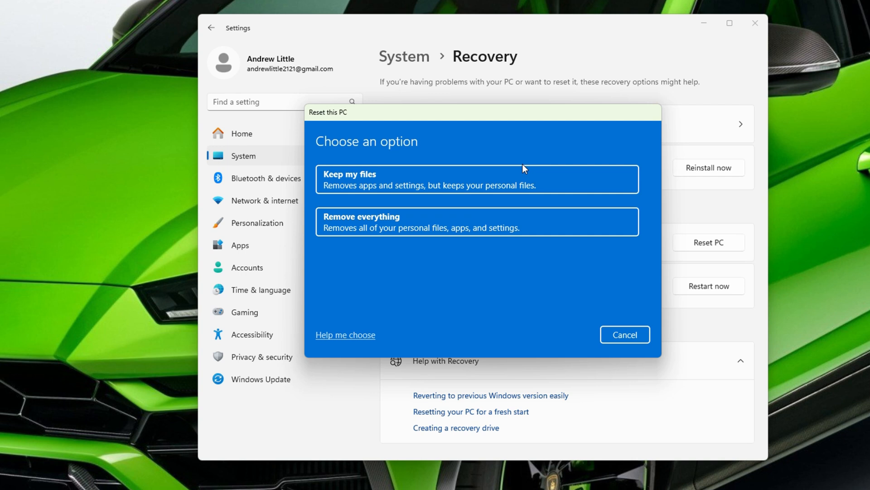
mouse_move(504, 190)
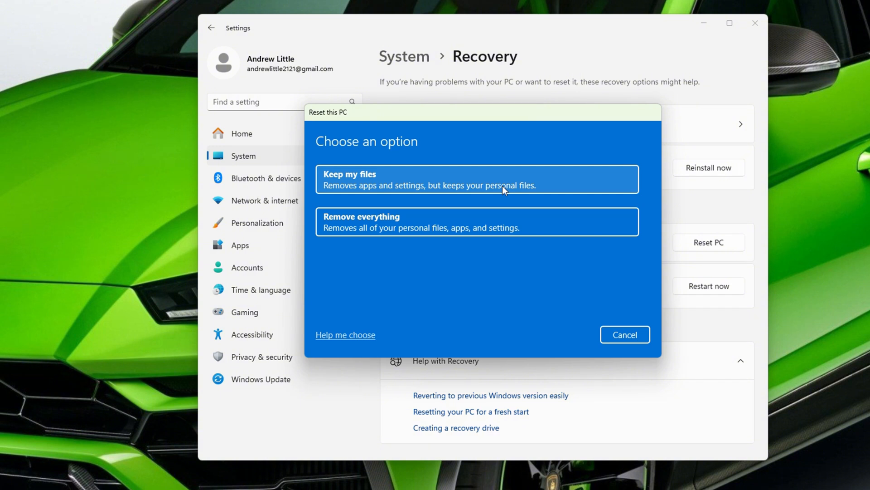
mouse_move(499, 183)
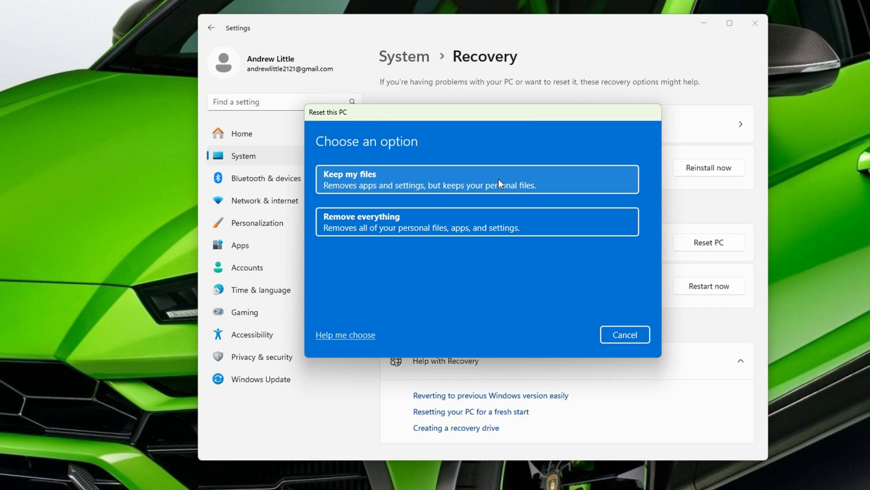
mouse_move(497, 179)
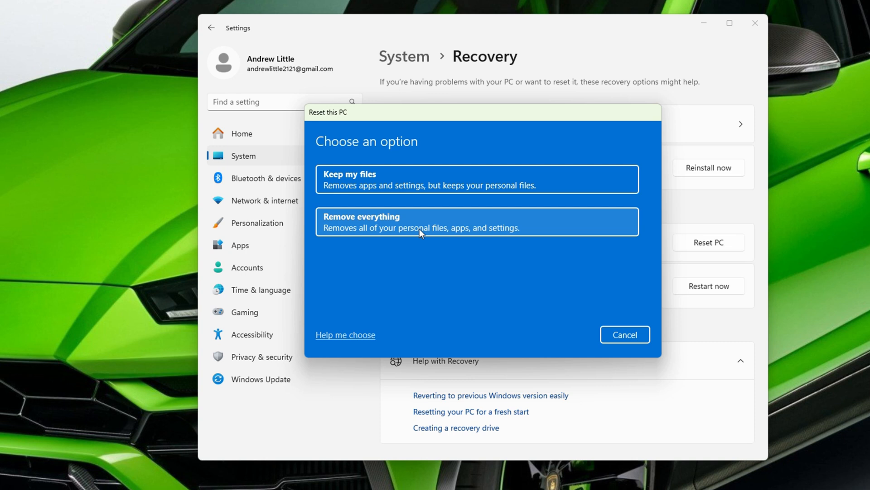
mouse_move(445, 230)
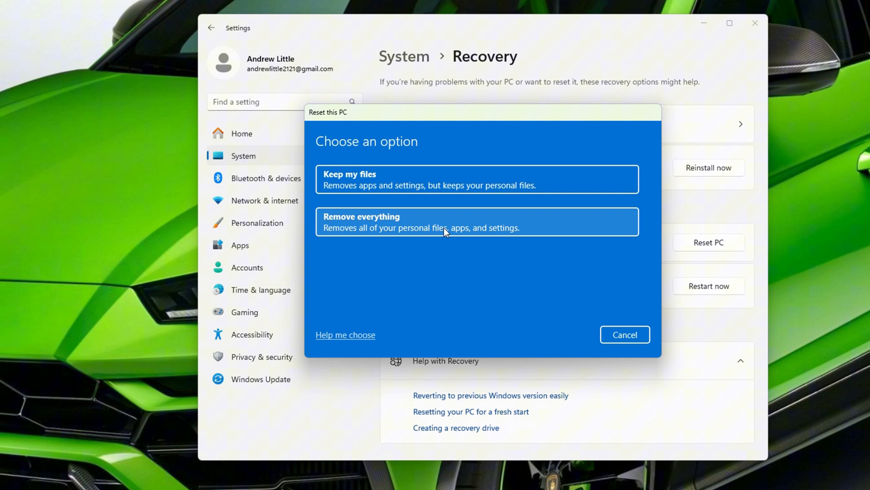
mouse_move(425, 336)
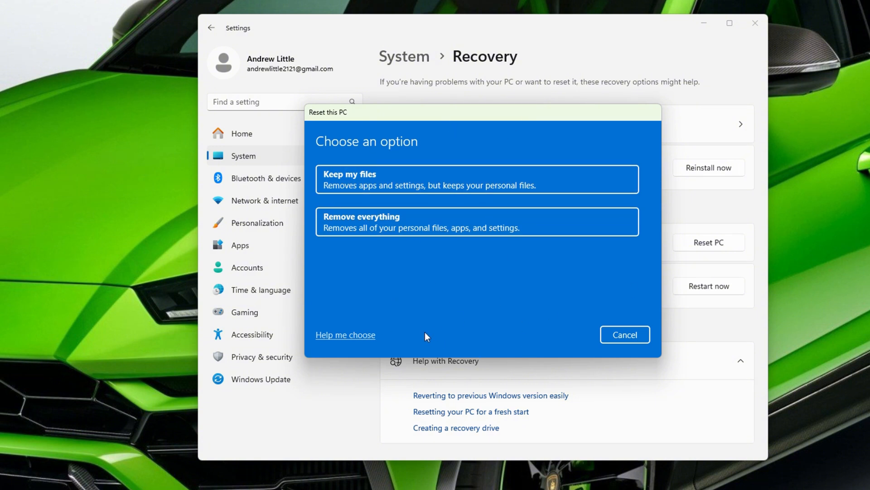
mouse_move(487, 262)
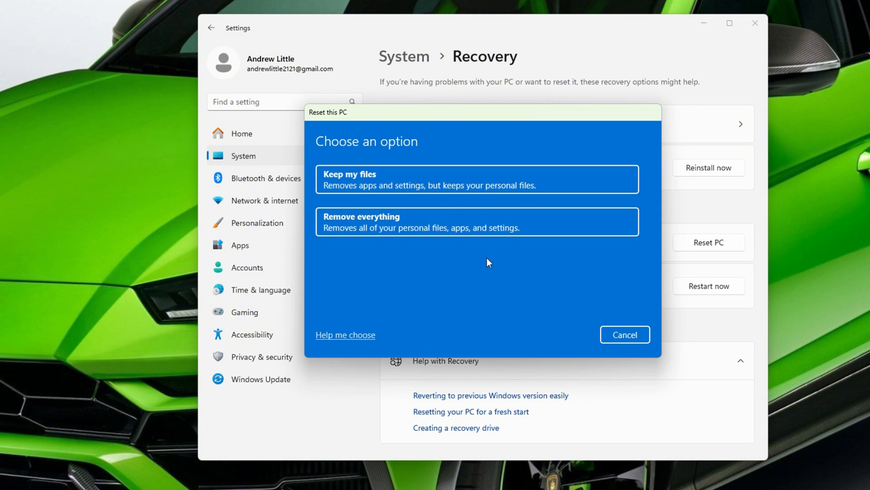
mouse_move(464, 231)
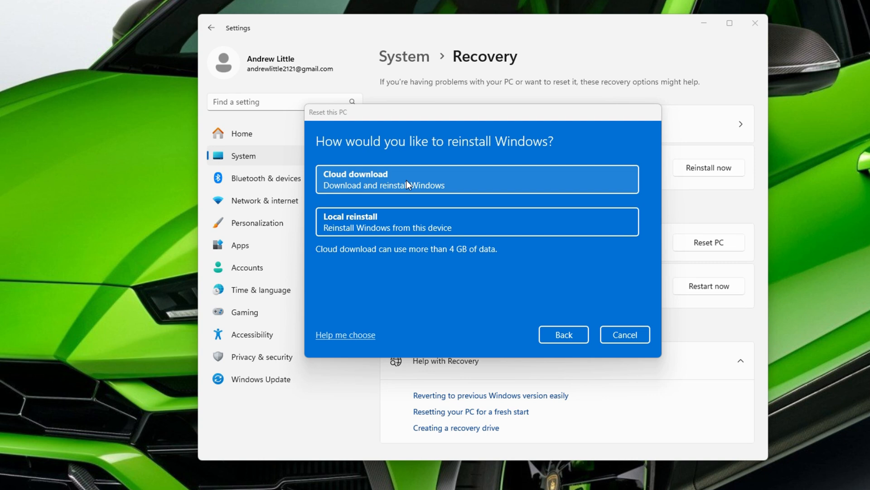
mouse_move(489, 180)
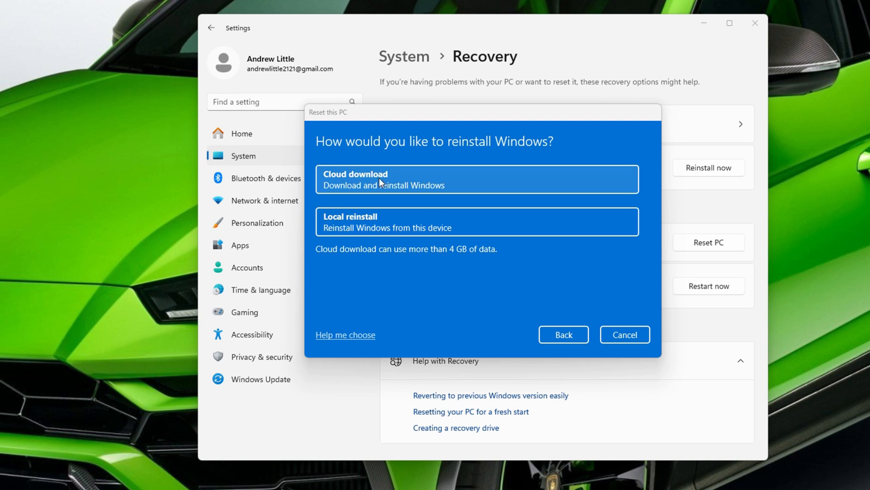
mouse_move(426, 175)
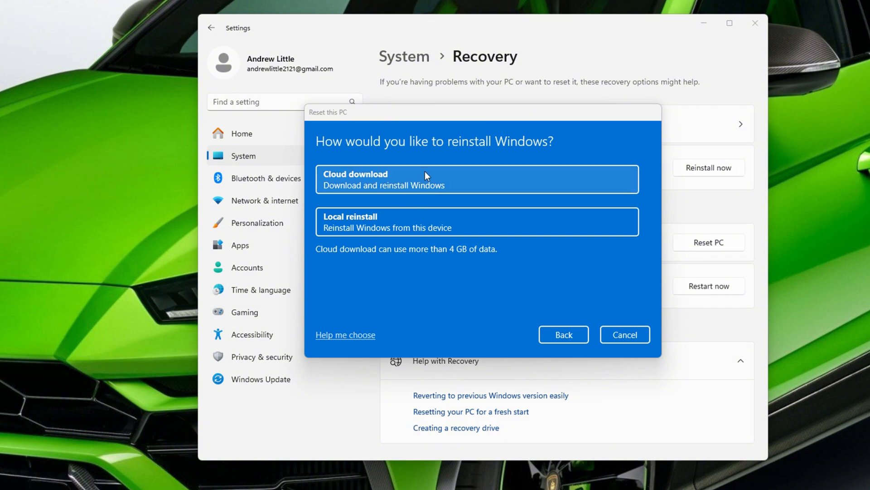
mouse_move(404, 221)
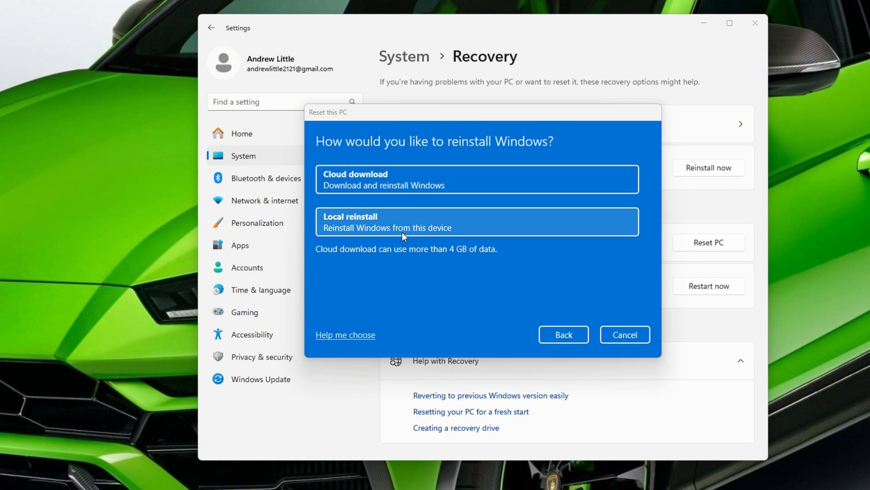
mouse_move(370, 234)
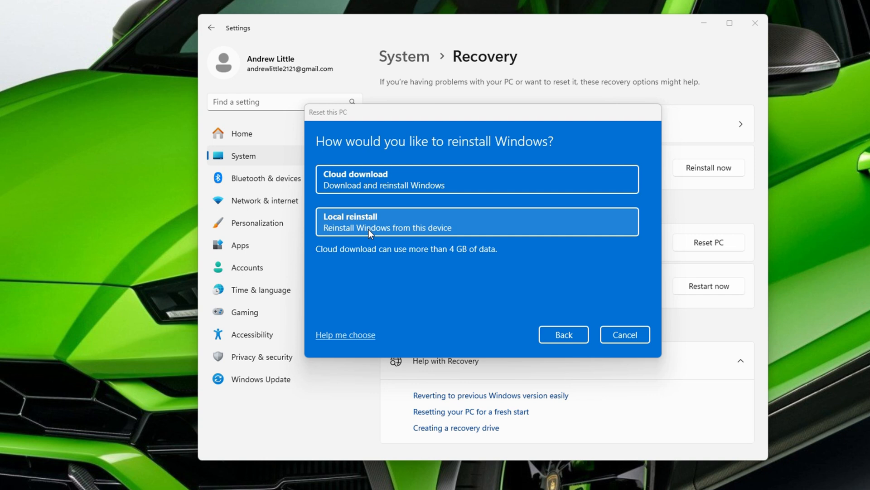
mouse_move(389, 238)
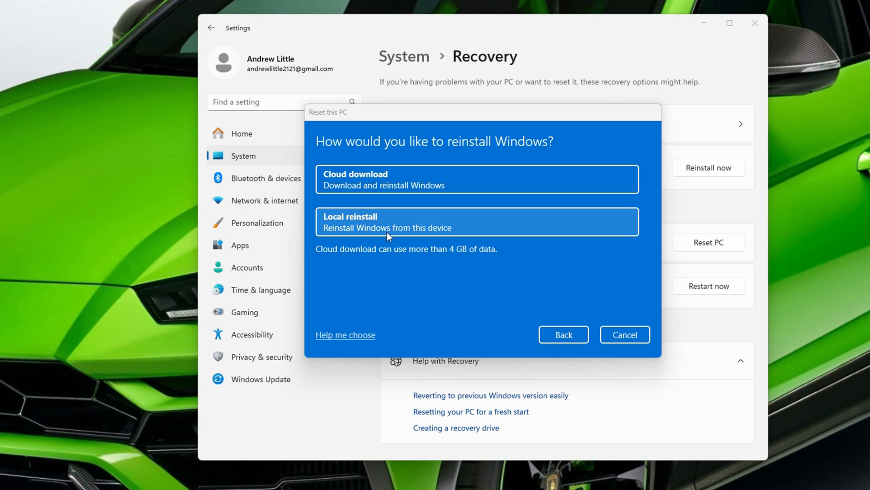
mouse_move(388, 231)
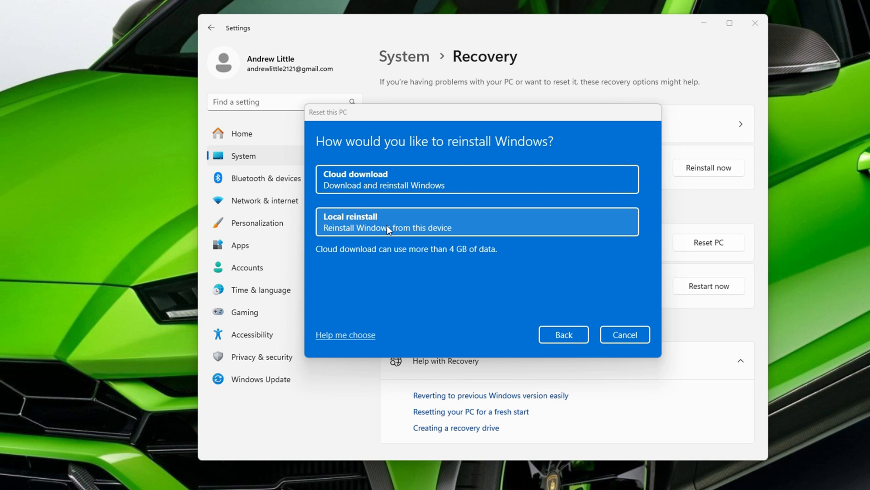
mouse_move(387, 232)
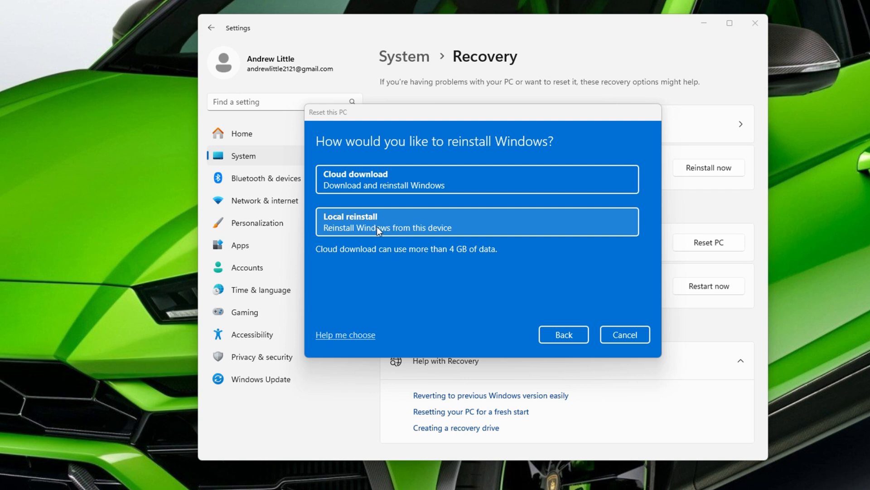
Step: Choose Local reinstall to reach the Additional settings summary for removing apps and files
left_click(476, 220)
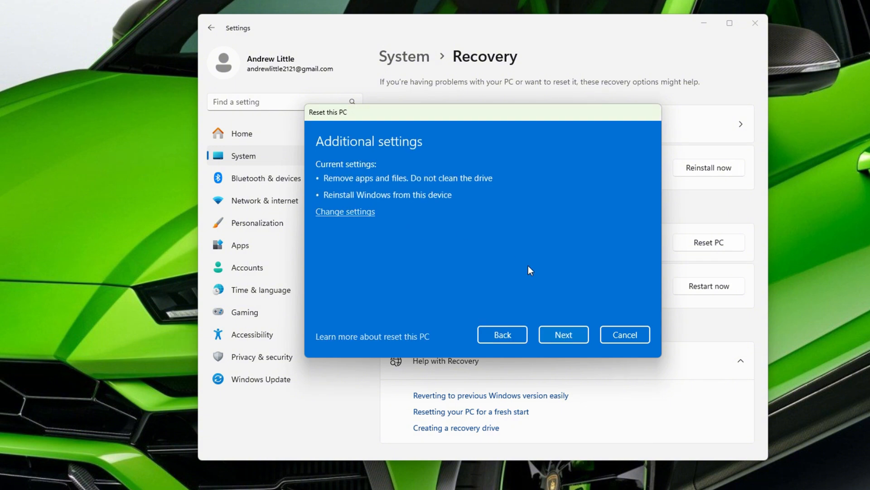
mouse_move(318, 177)
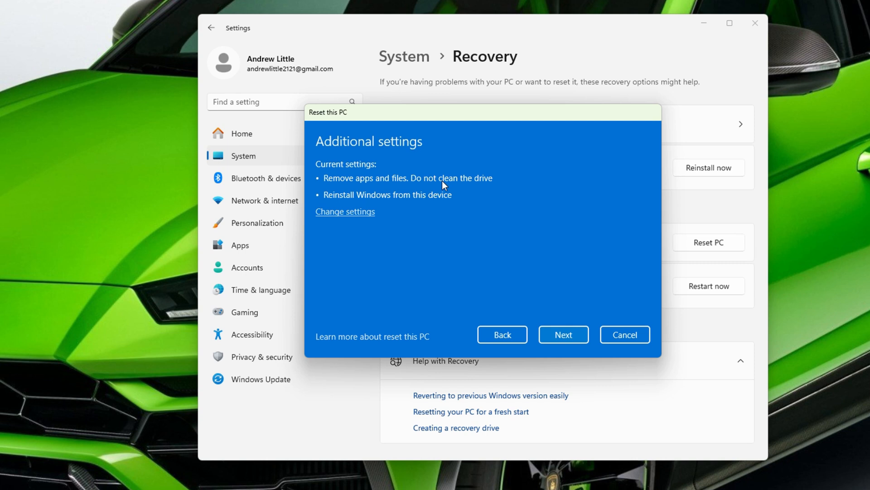
mouse_move(385, 228)
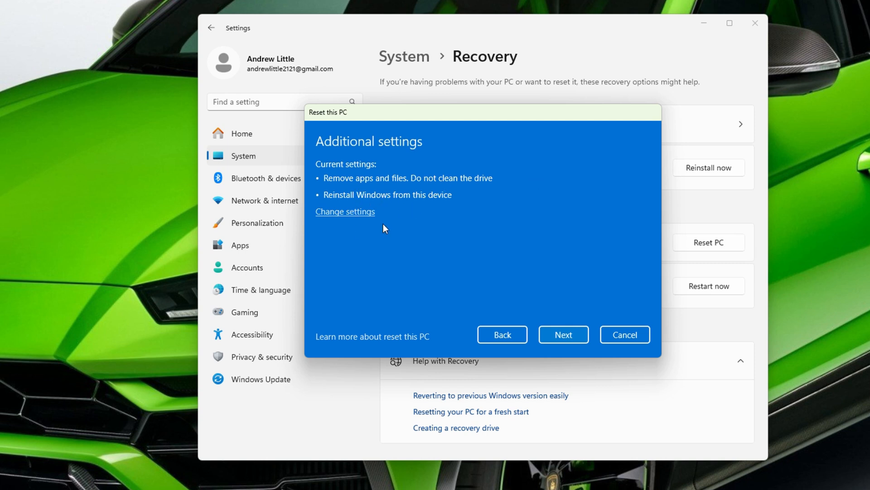
mouse_move(489, 222)
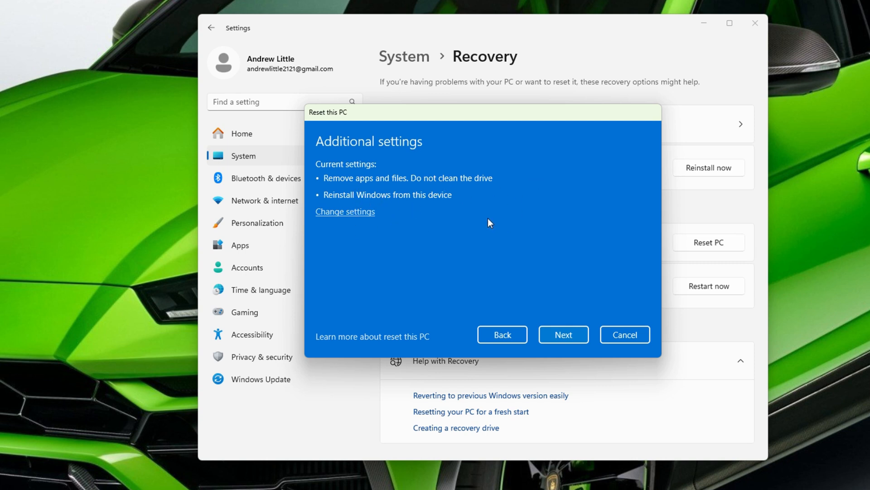
mouse_move(563, 334)
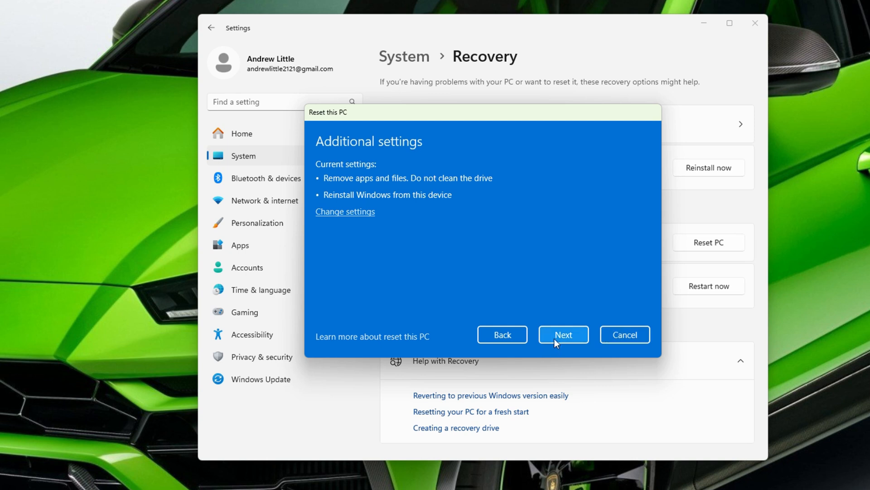
mouse_move(561, 175)
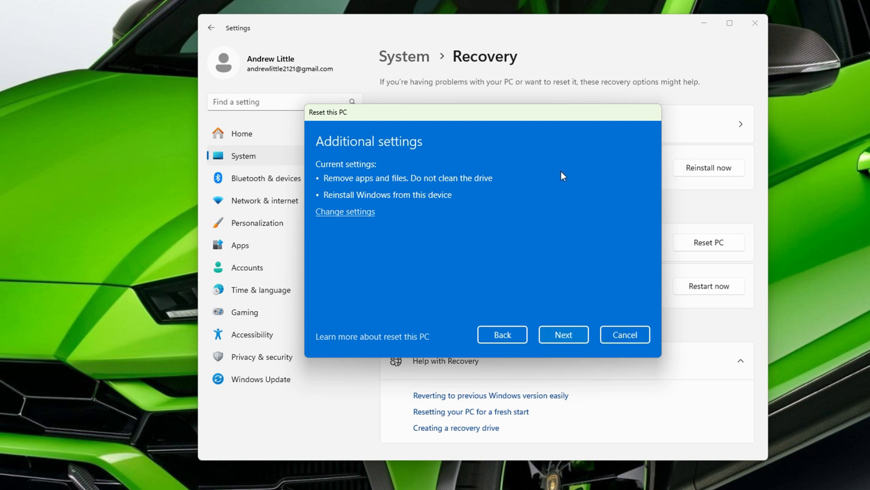
mouse_move(536, 173)
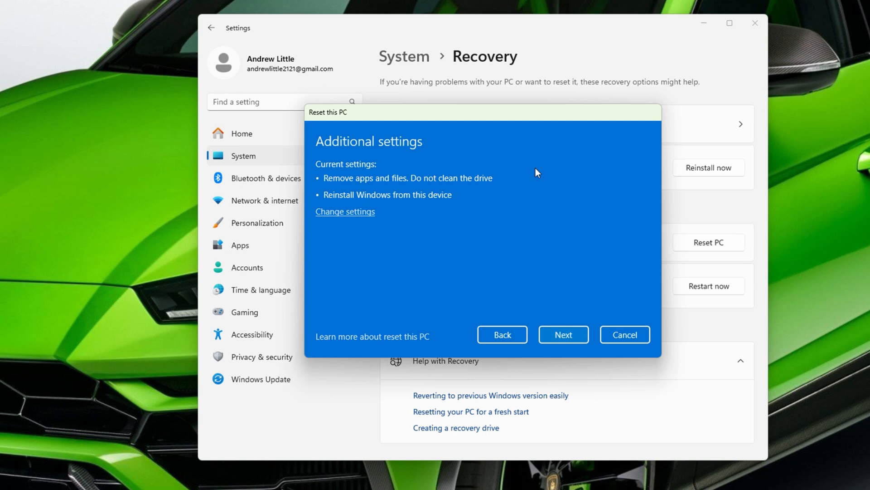
mouse_move(495, 199)
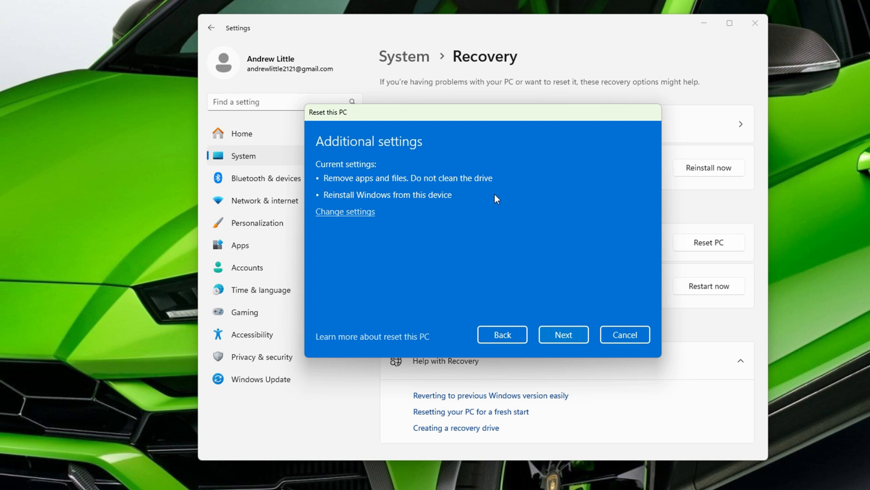
mouse_move(498, 192)
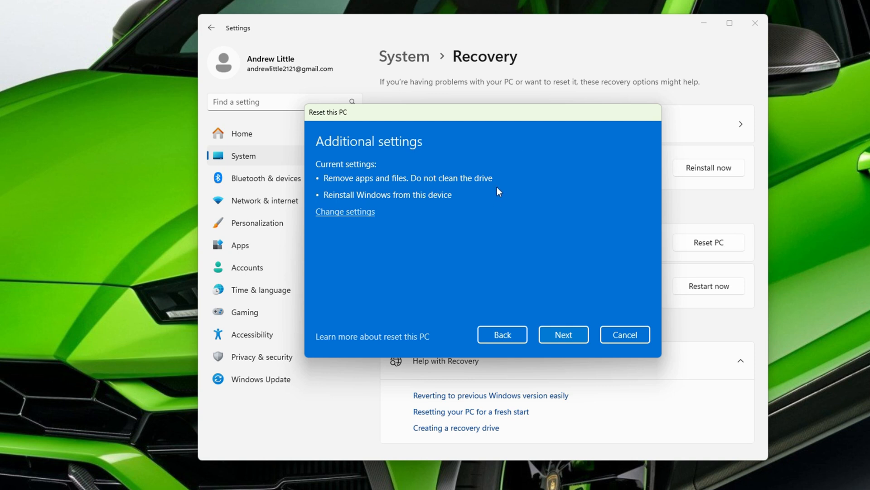
mouse_move(521, 277)
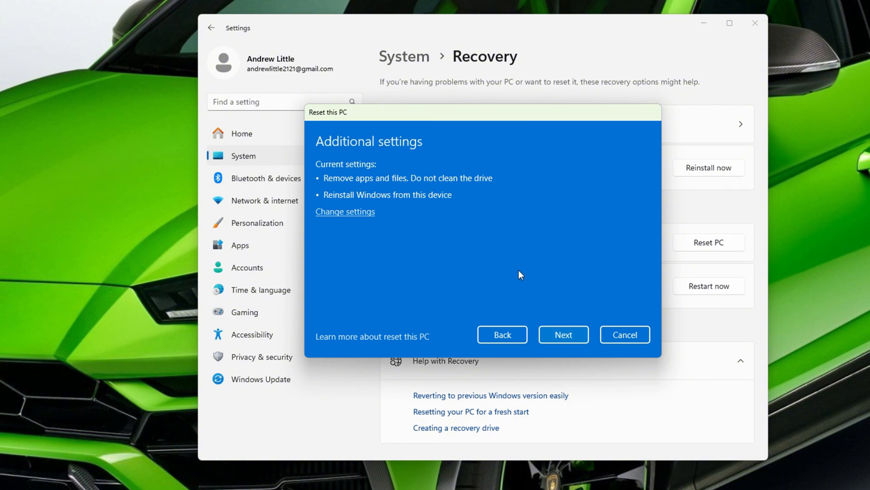
mouse_move(520, 273)
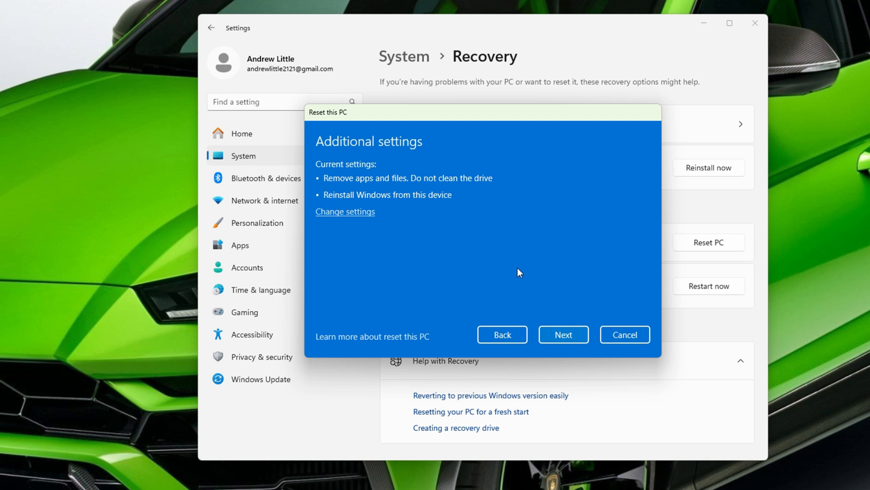
mouse_move(517, 272)
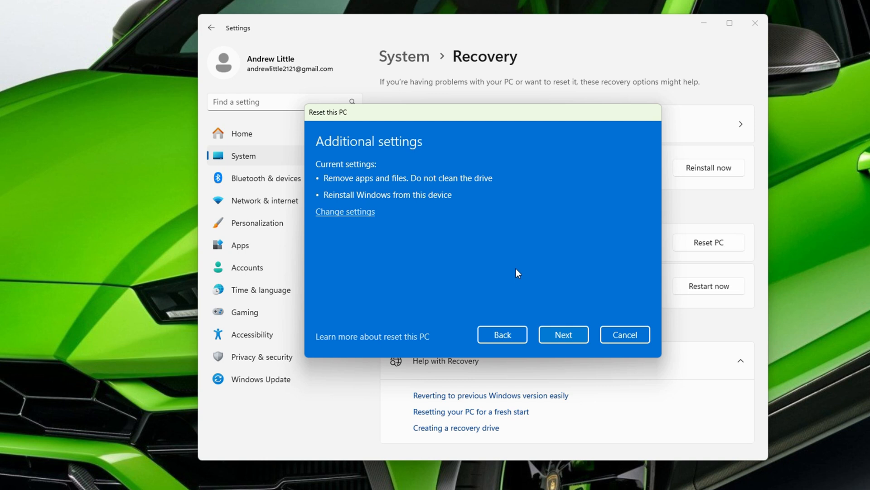
mouse_move(509, 262)
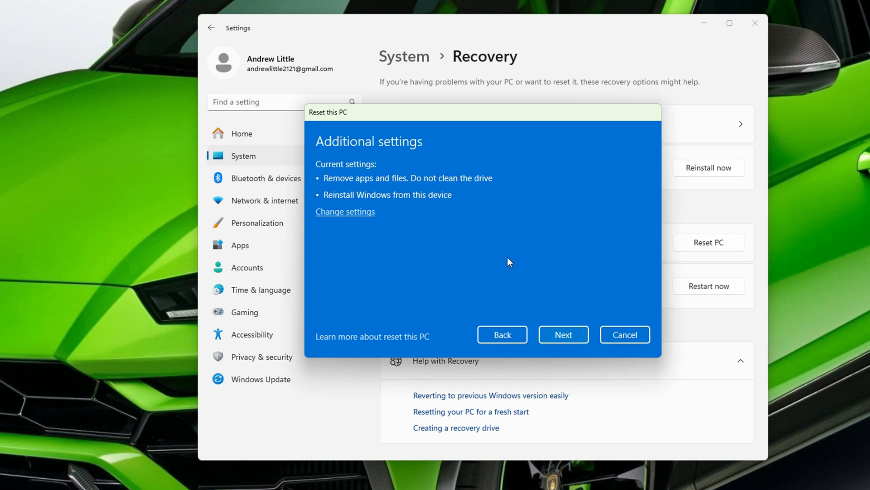
mouse_move(539, 238)
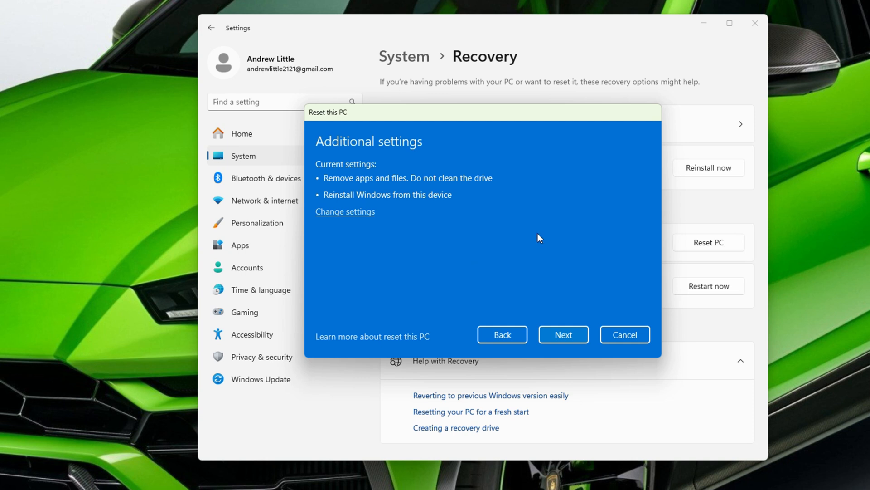
mouse_move(473, 223)
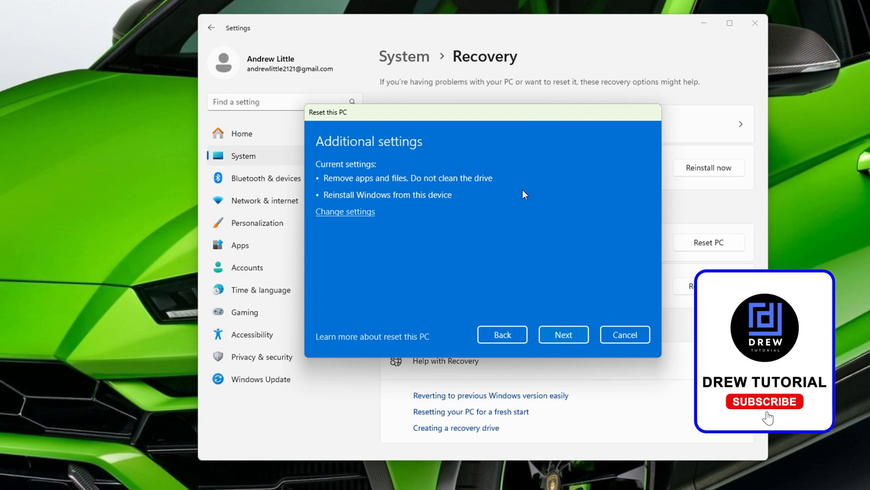
left_click(764, 401)
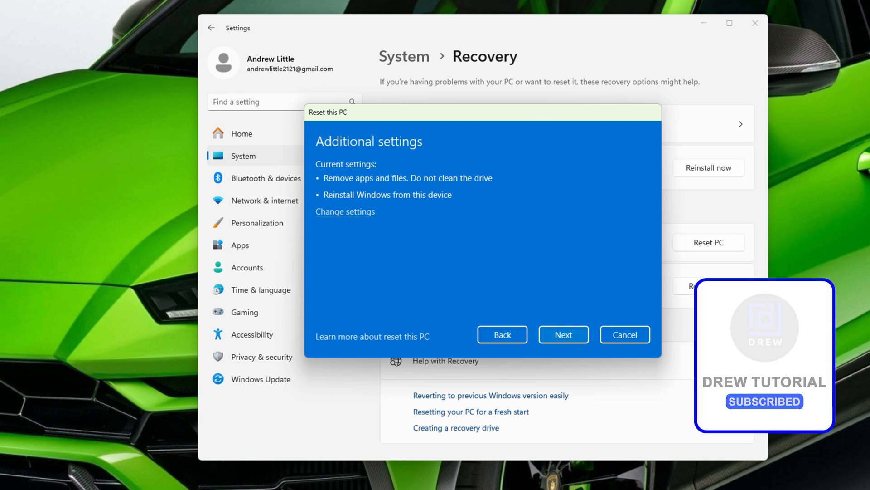